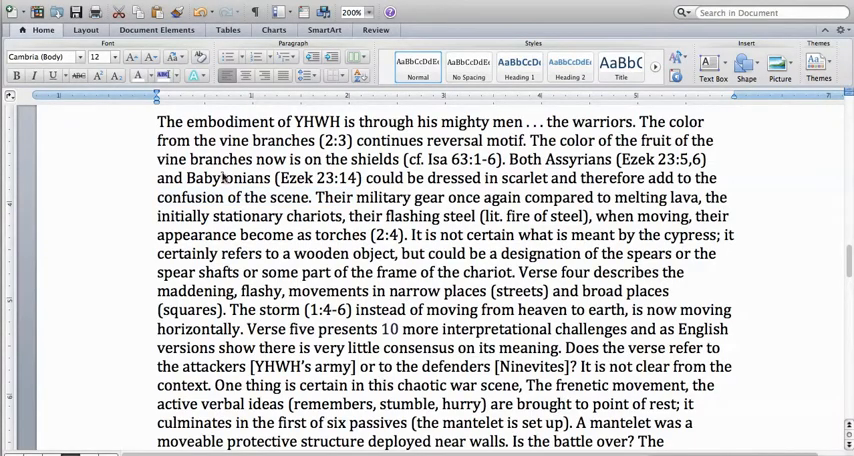
Select the commentary sentences from 'The embodiment of YHWH' through 'confusion of the scene.'
drag(157, 121, 311, 197)
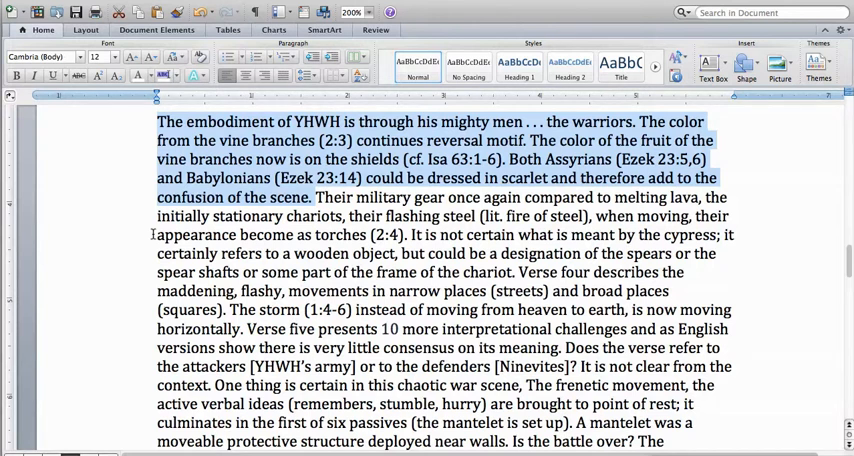
mouse_move(124, 259)
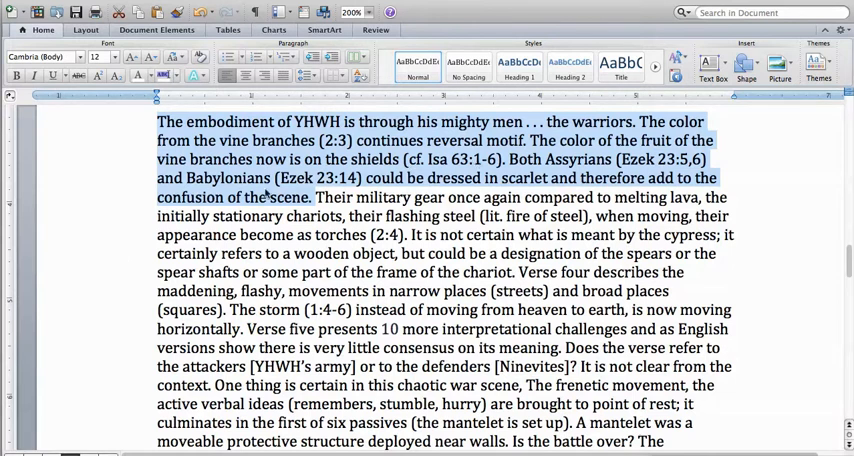
mouse_move(68, 242)
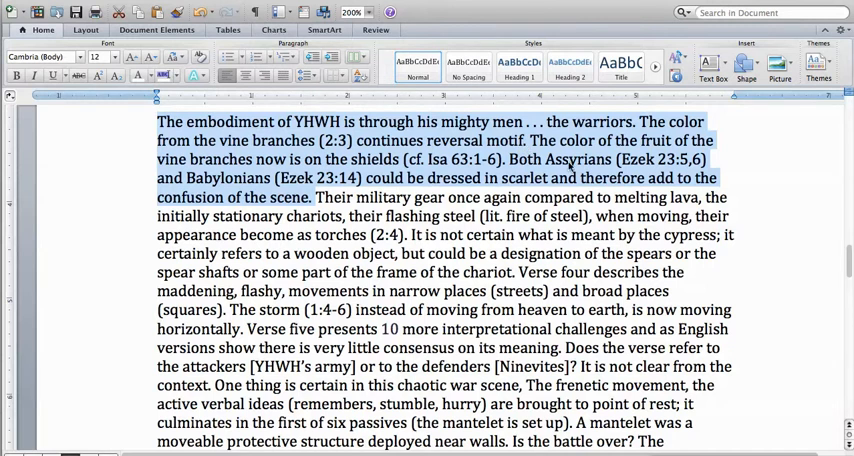
mouse_move(760, 169)
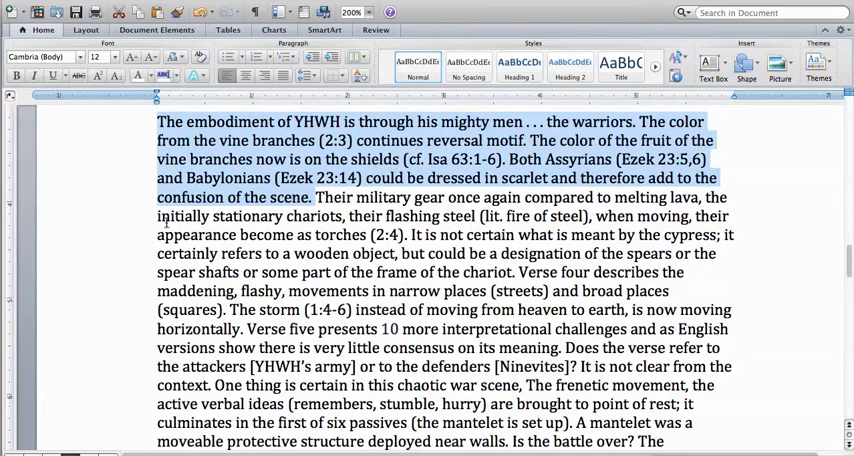
mouse_move(100, 271)
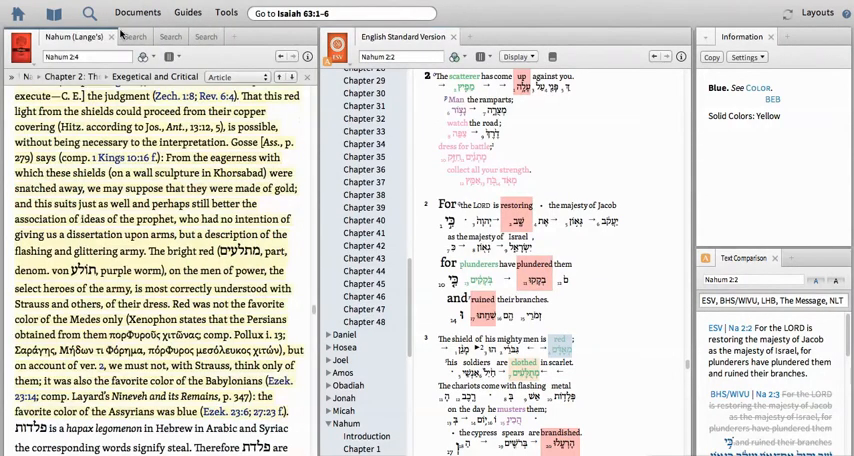
Show the morph search results for red and scroll through the ten verses, including Nahum 2:4
click(128, 37)
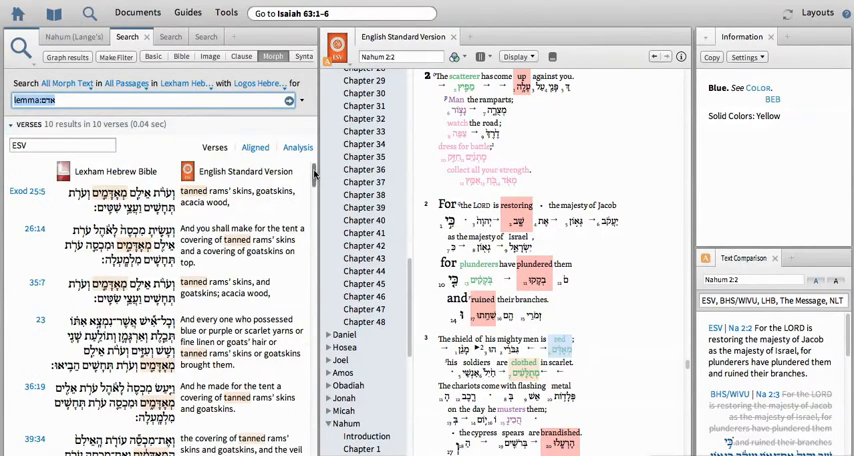
mouse_move(588, 338)
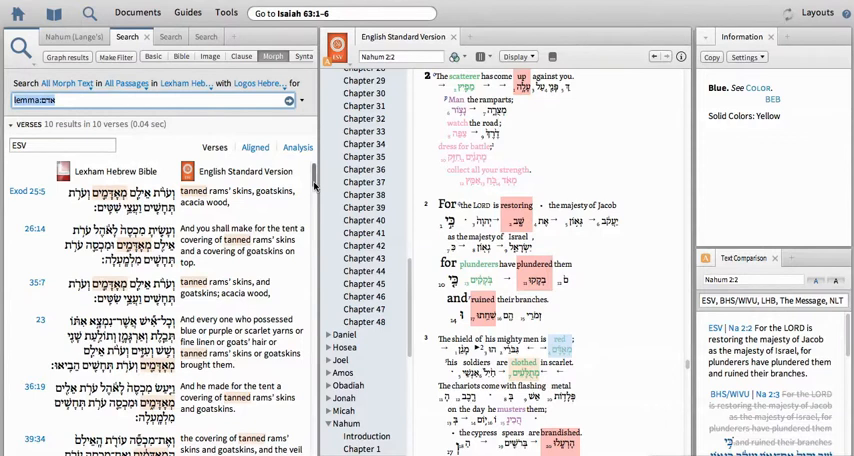
scroll(down, 3)
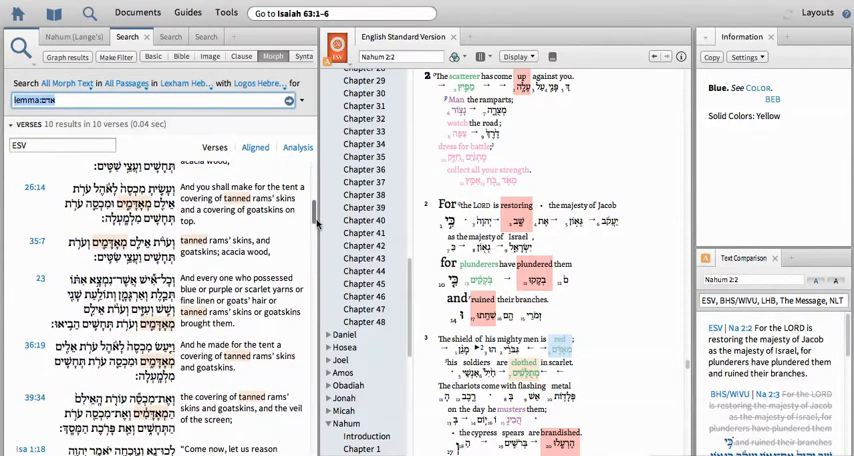
scroll(down, 3)
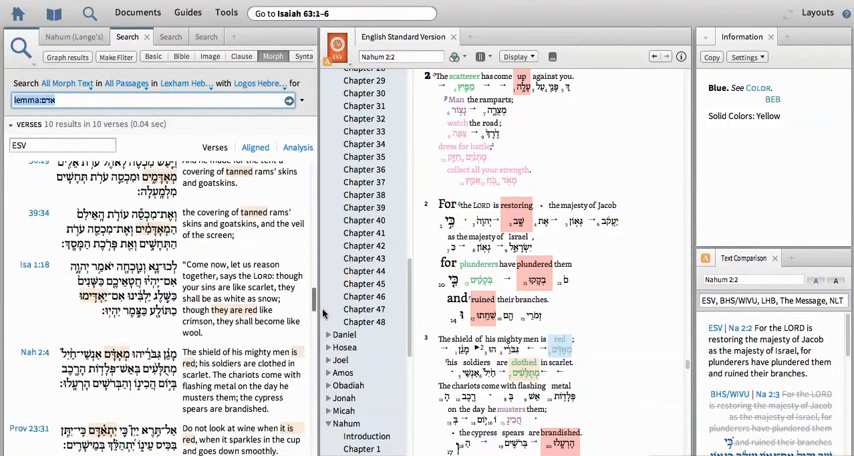
scroll(down, 3)
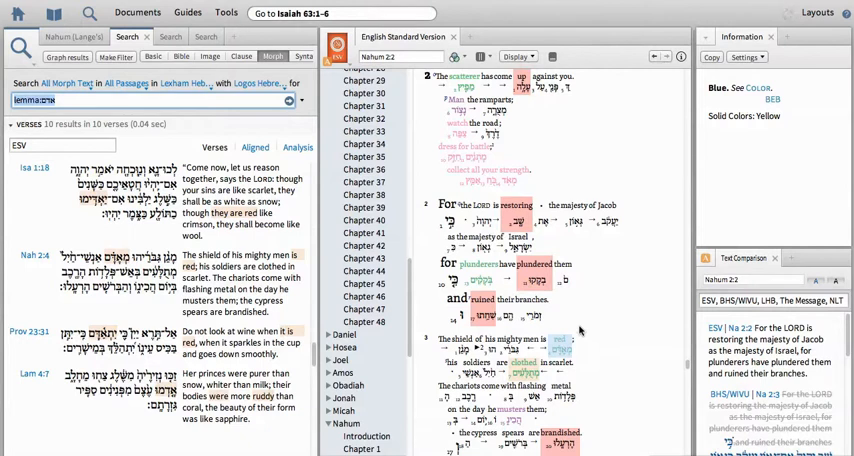
mouse_move(359, 389)
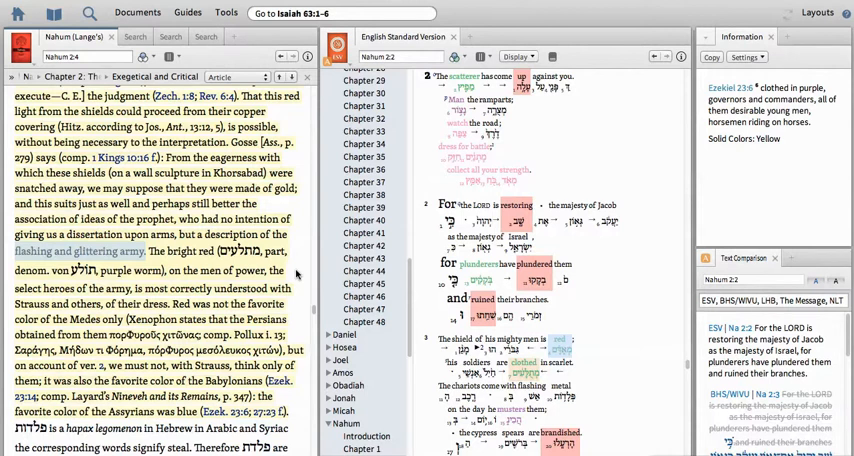
mouse_move(614, 312)
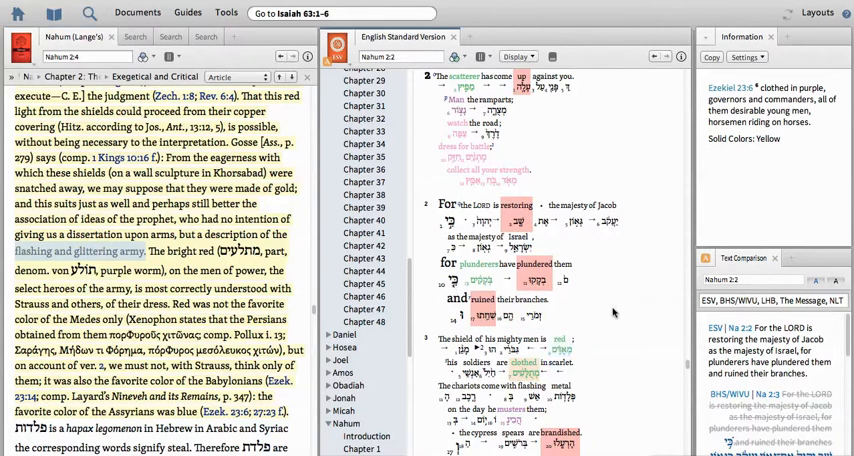
Scroll the ESV reverse-interlinear through Nahum 2 to the desolation and lions' den verses 10–13
scroll(down, 3)
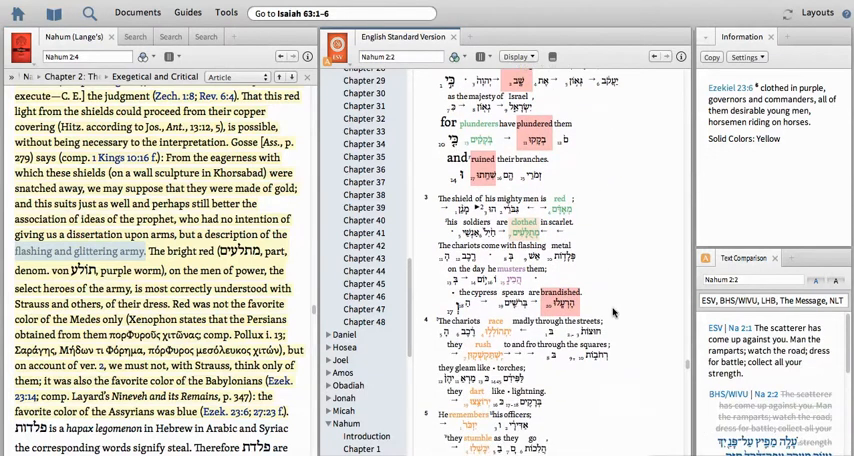
scroll(down, 3)
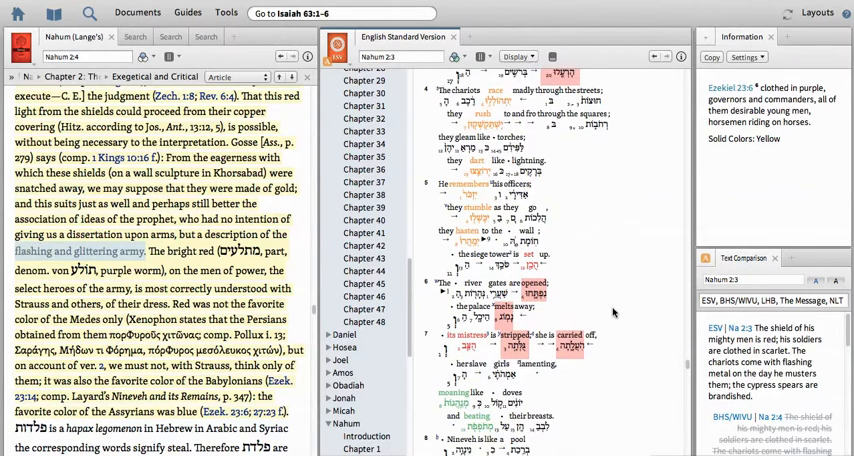
scroll(down, 3)
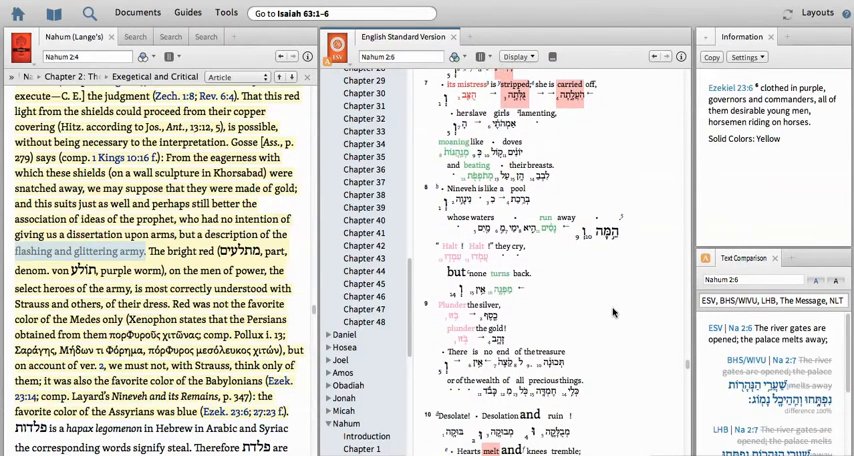
scroll(down, 3)
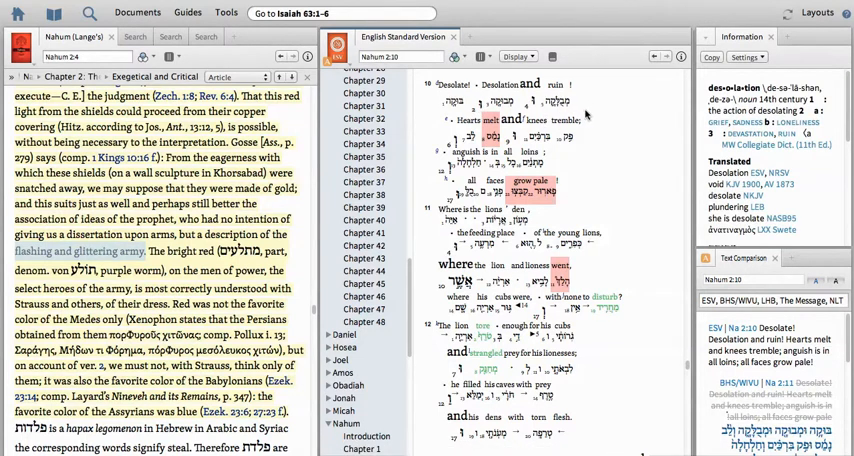
scroll(down, 3)
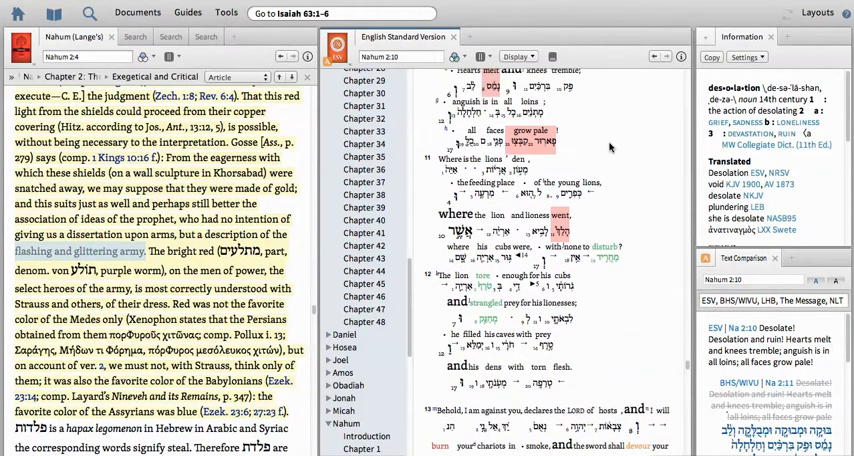
scroll(down, 3)
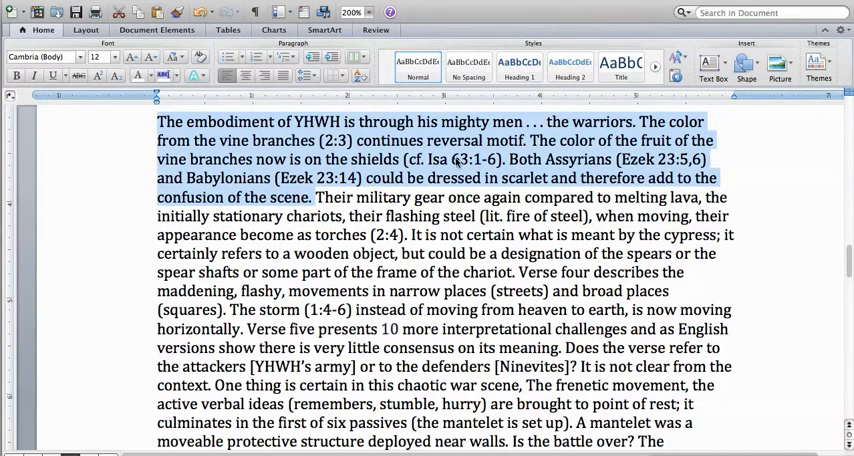
mouse_move(480, 180)
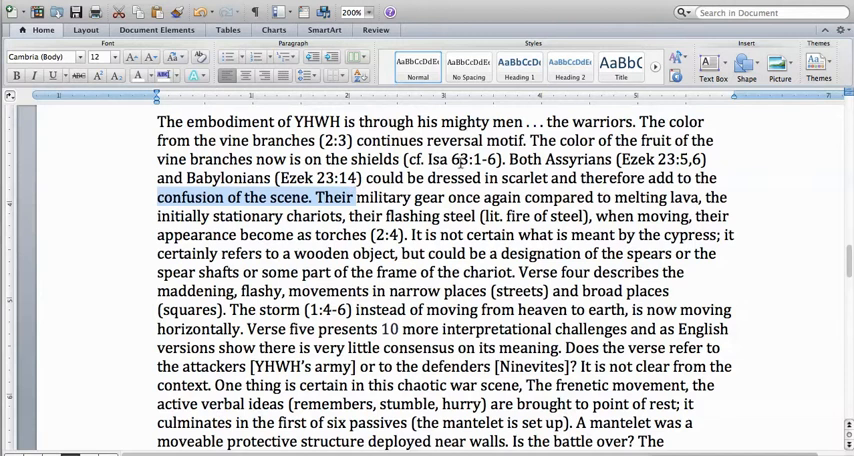
mouse_move(481, 172)
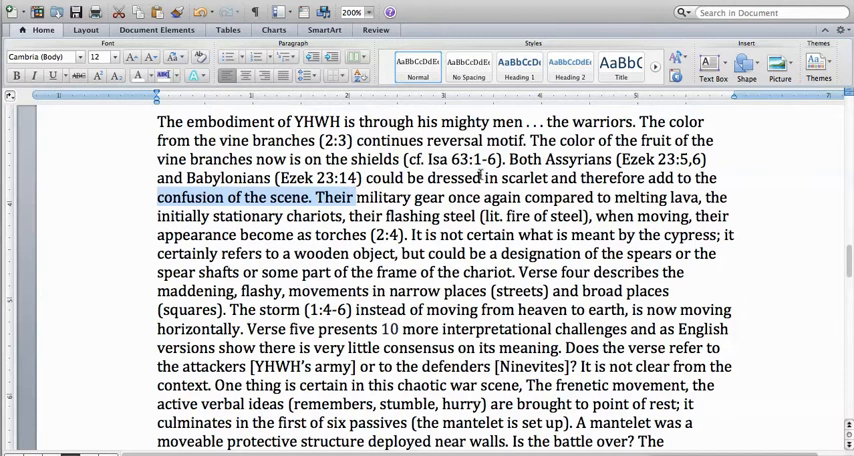